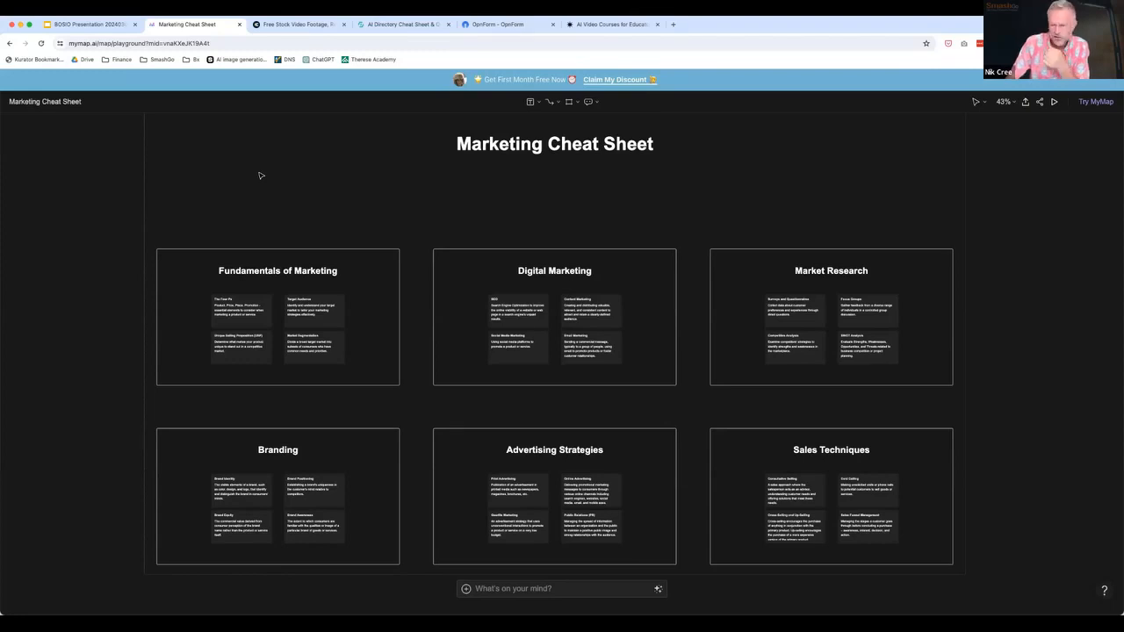
mouse_move(571, 436)
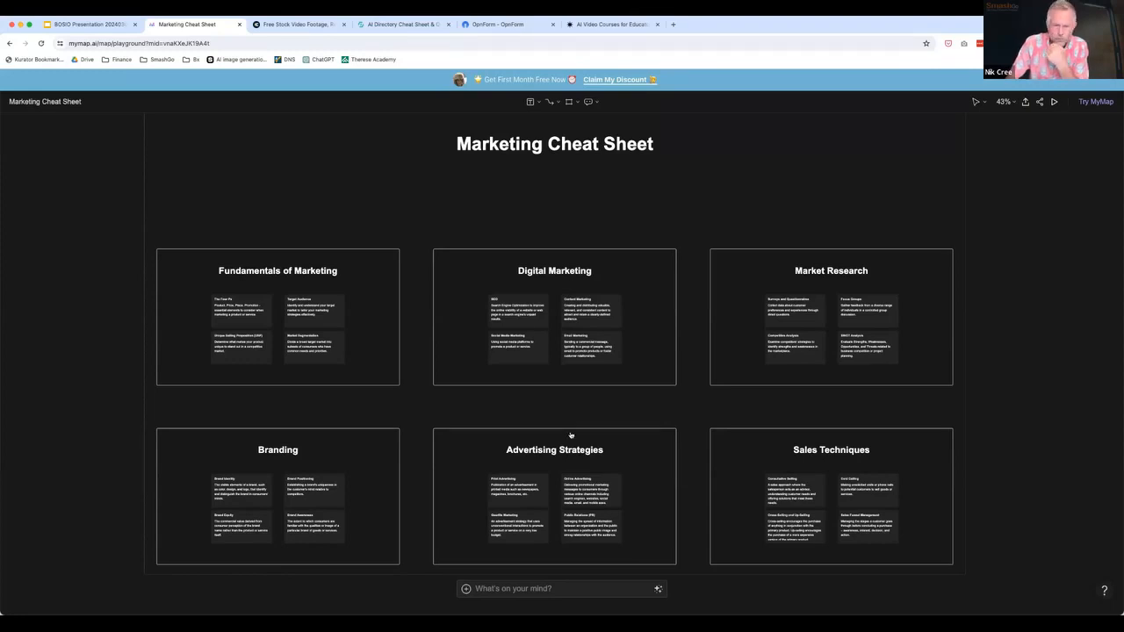
Switch to the Coverr page and scroll past Popular Shutterstock Videos to More Free Stock Videos.
click(299, 25)
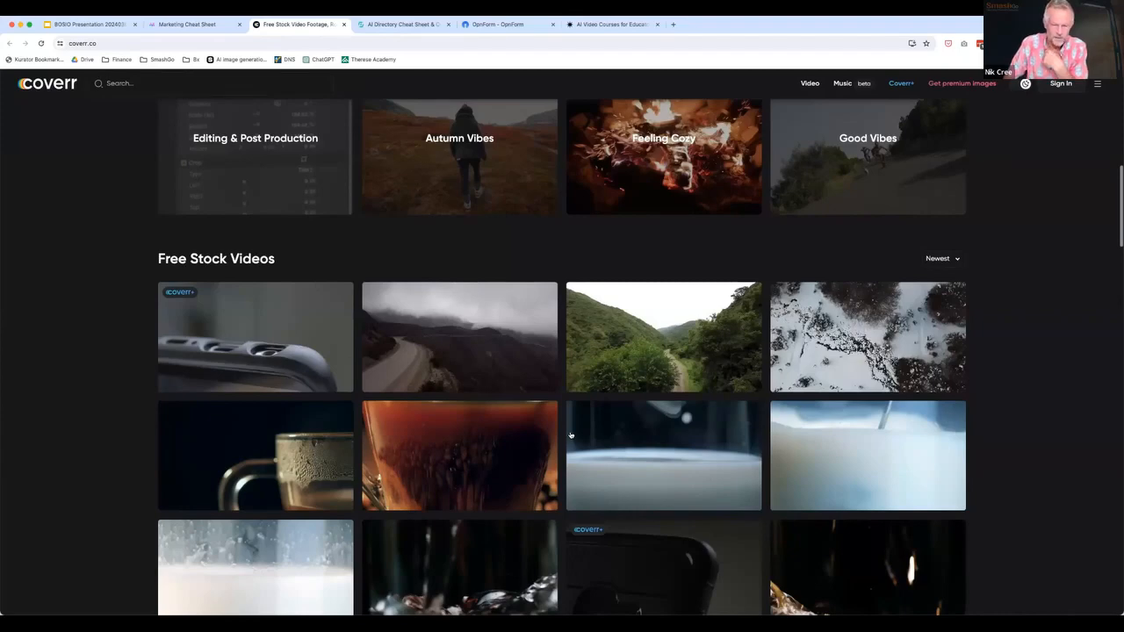
mouse_move(990, 469)
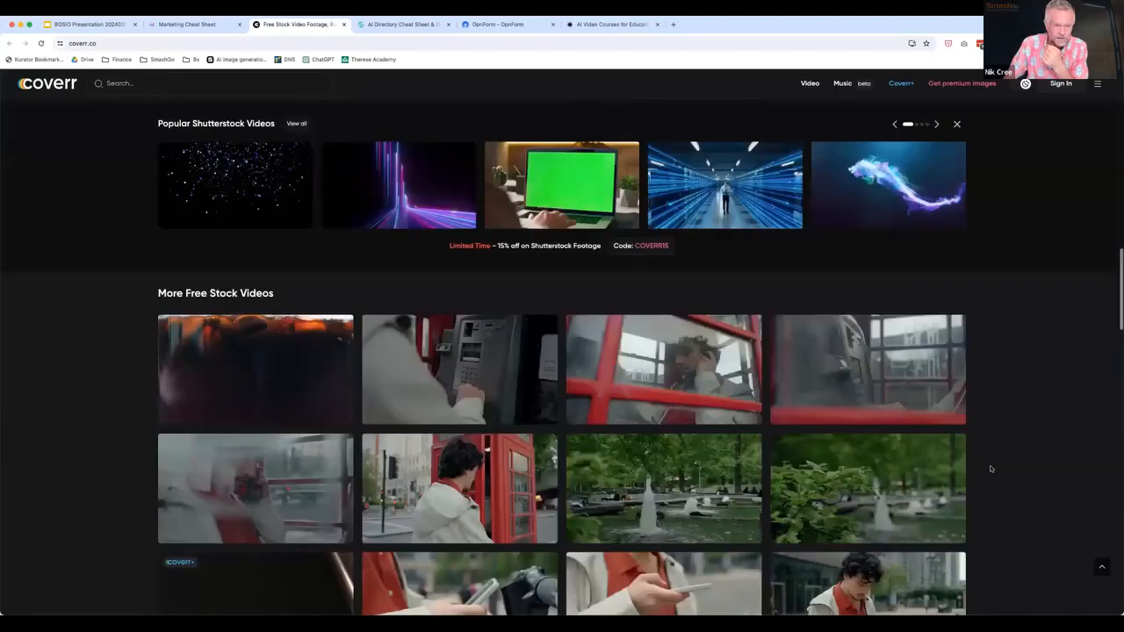
scroll(down, 3)
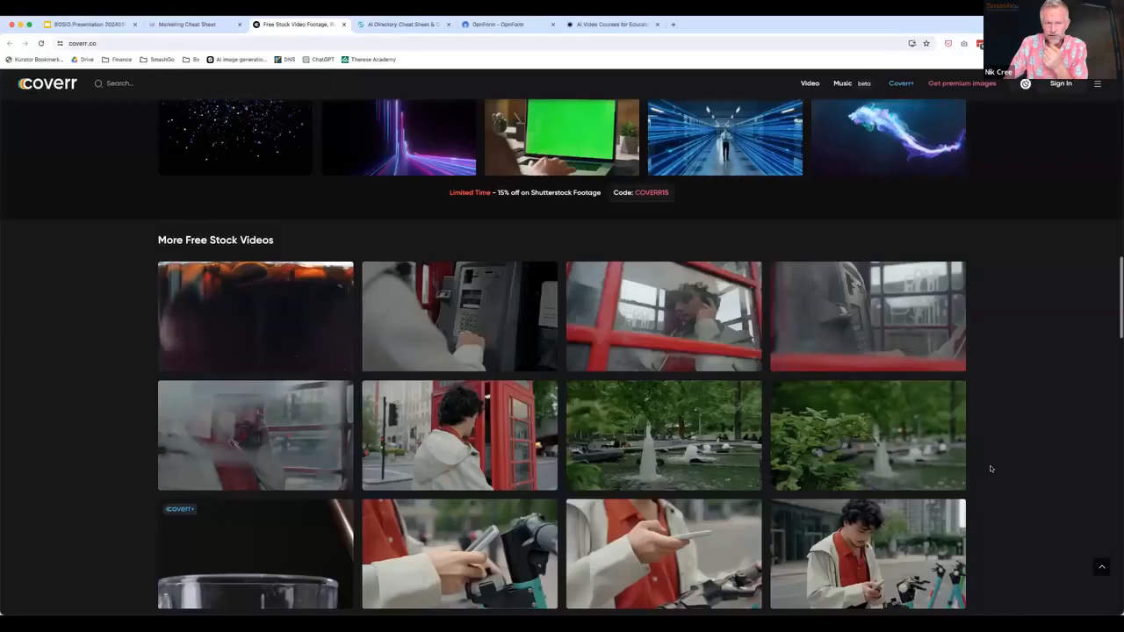
scroll(down, 3)
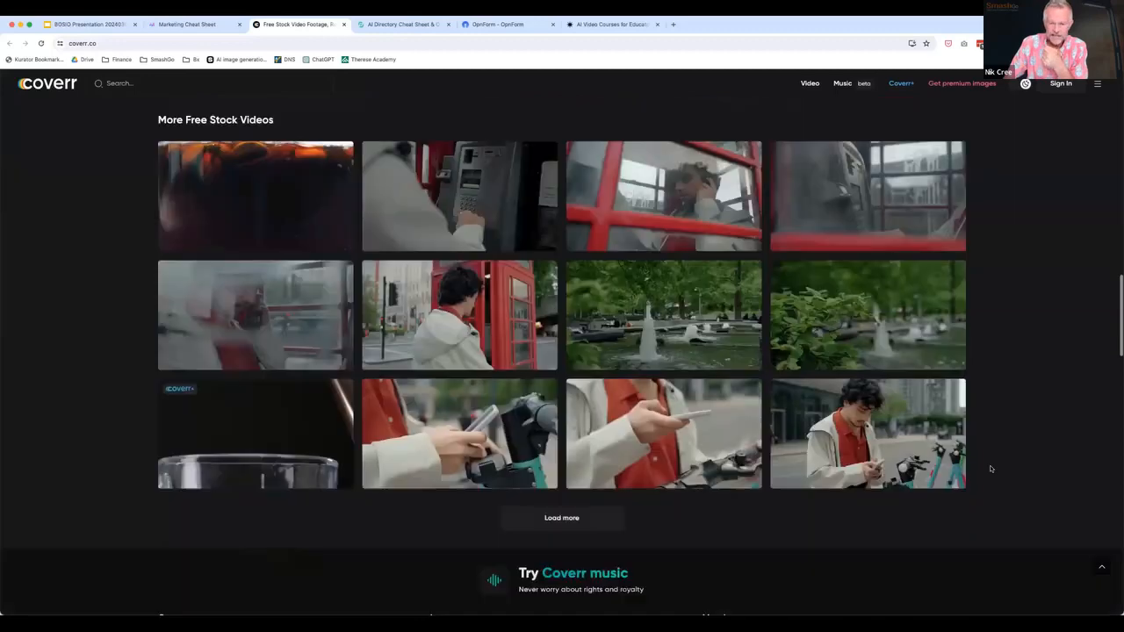